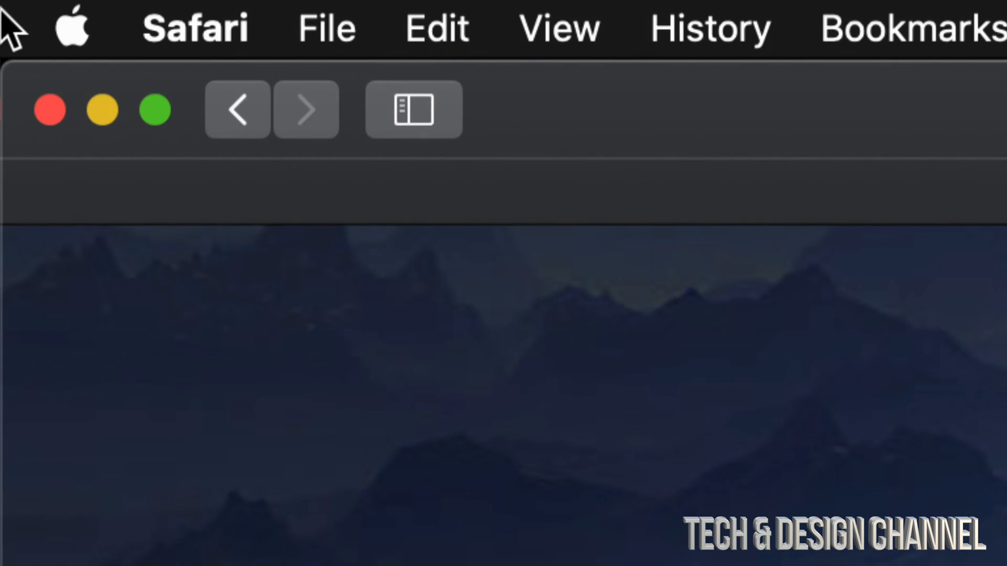
Launch the App Store from the Apple menu while Safari is in front.
left_click(72, 25)
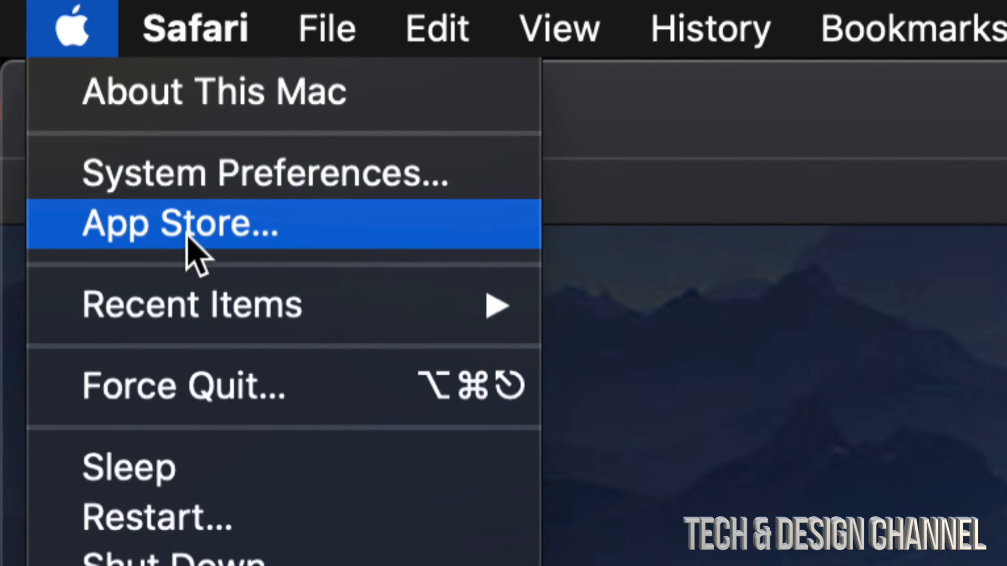
left_click(178, 222)
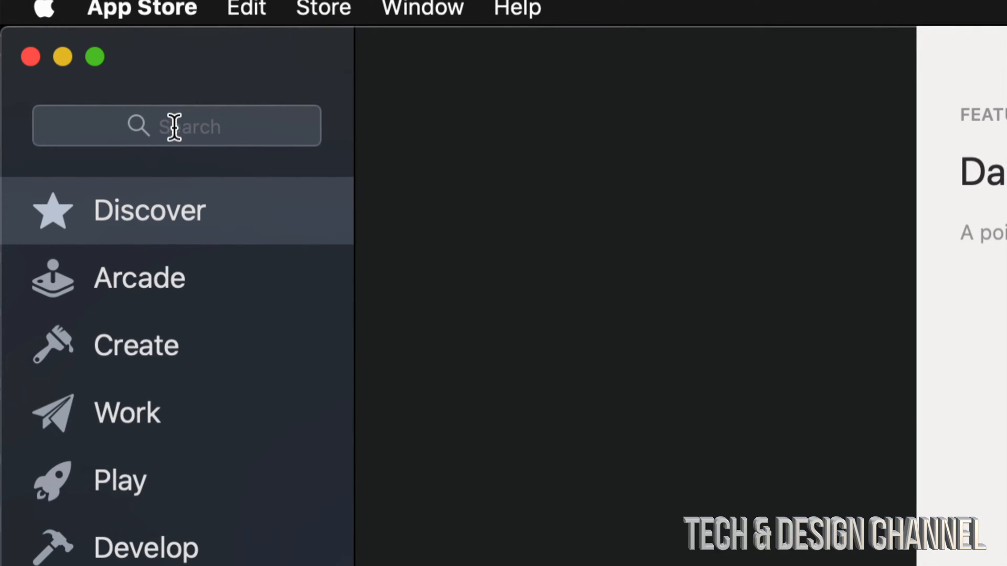
Search the store for 'games' from the sidebar search field.
left_click(176, 126)
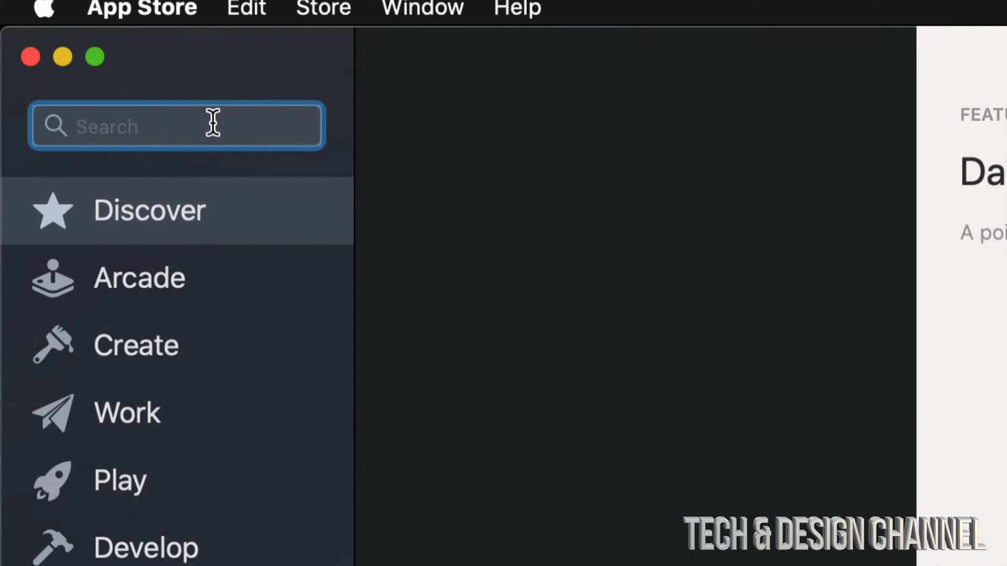
left_click(178, 126)
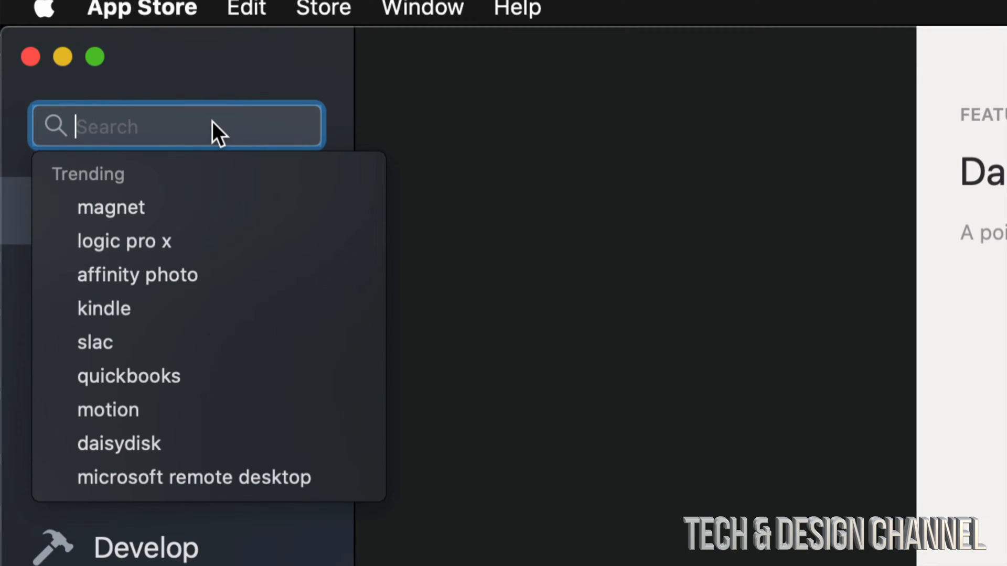
type("games")
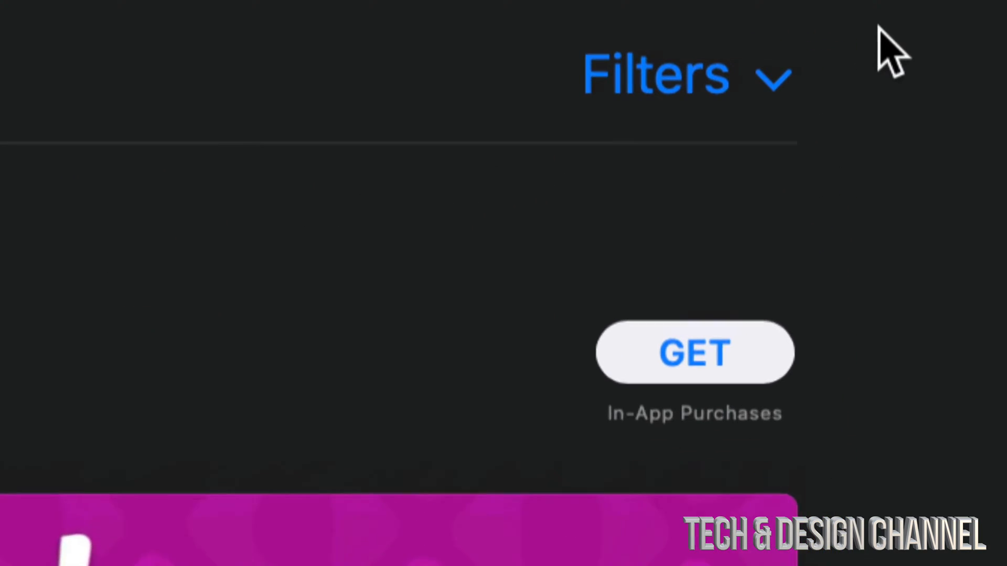
Filter the games results to Free under Price, sorted by popularity.
left_click(648, 73)
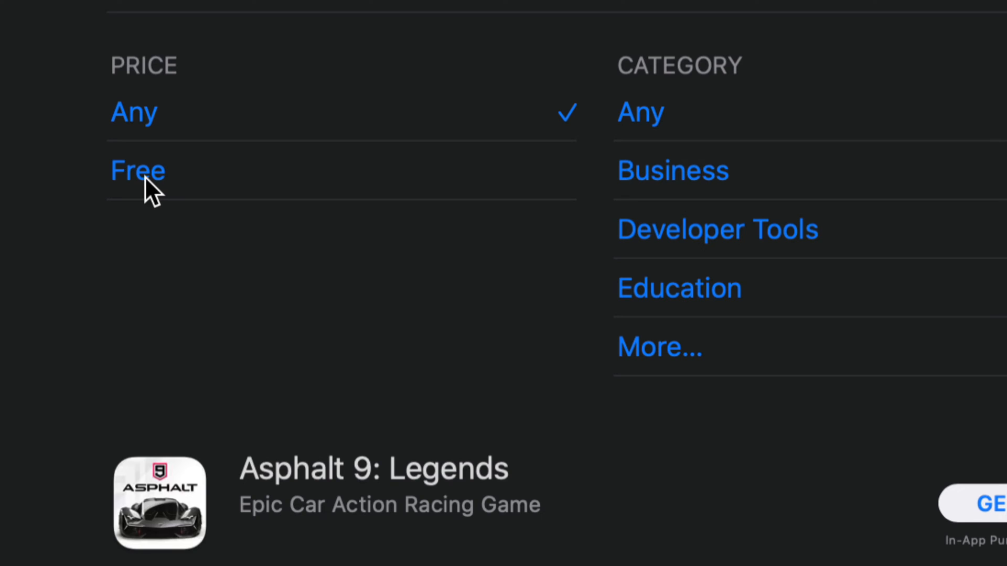
left_click(137, 170)
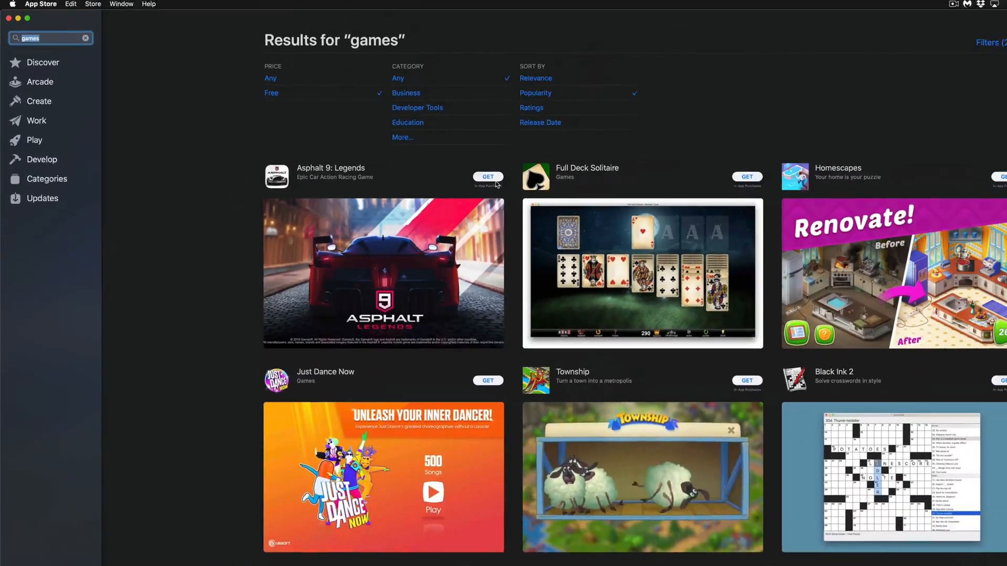
scroll("down", 3)
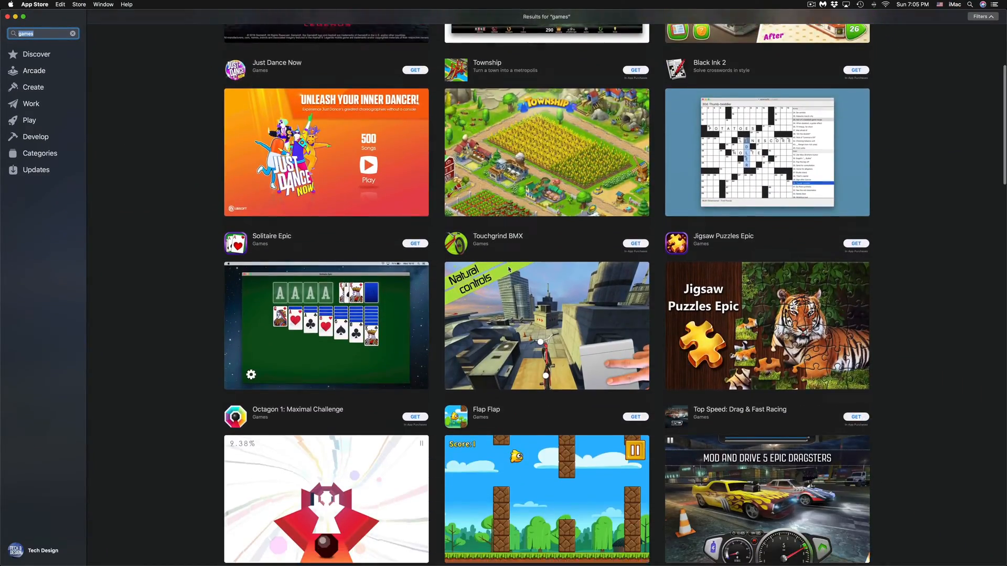
scroll("down", 3)
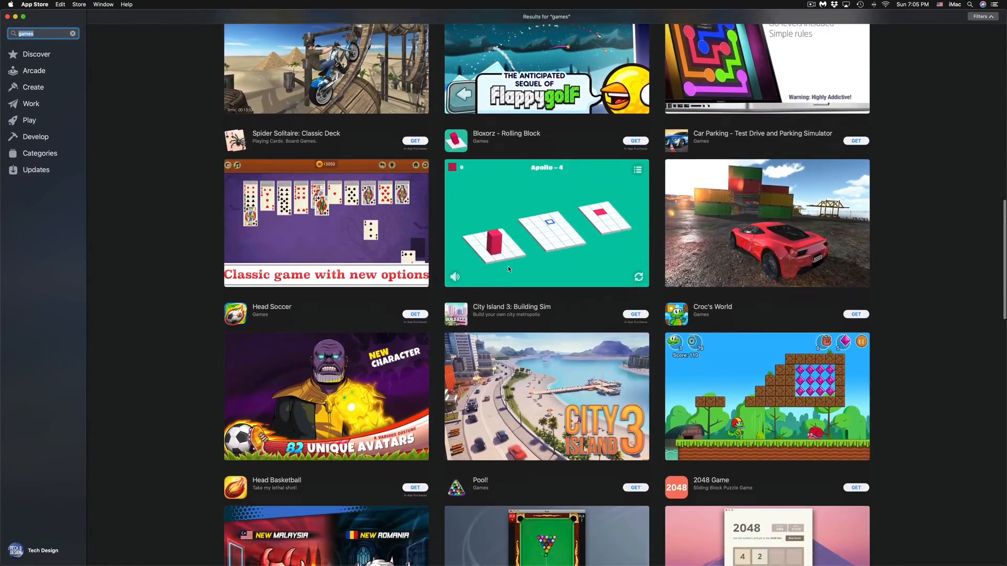
scroll("down", 3)
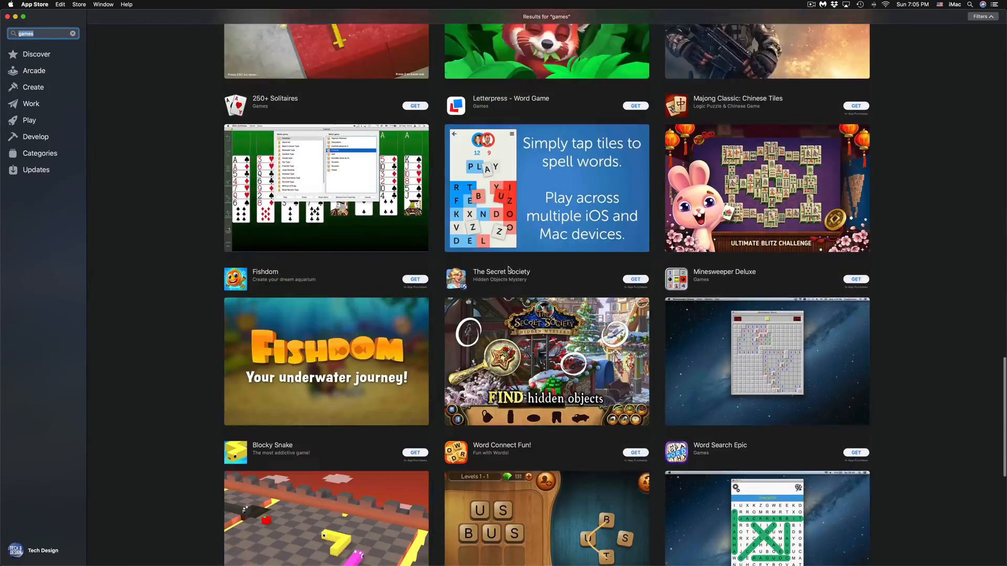
scroll("down", 3)
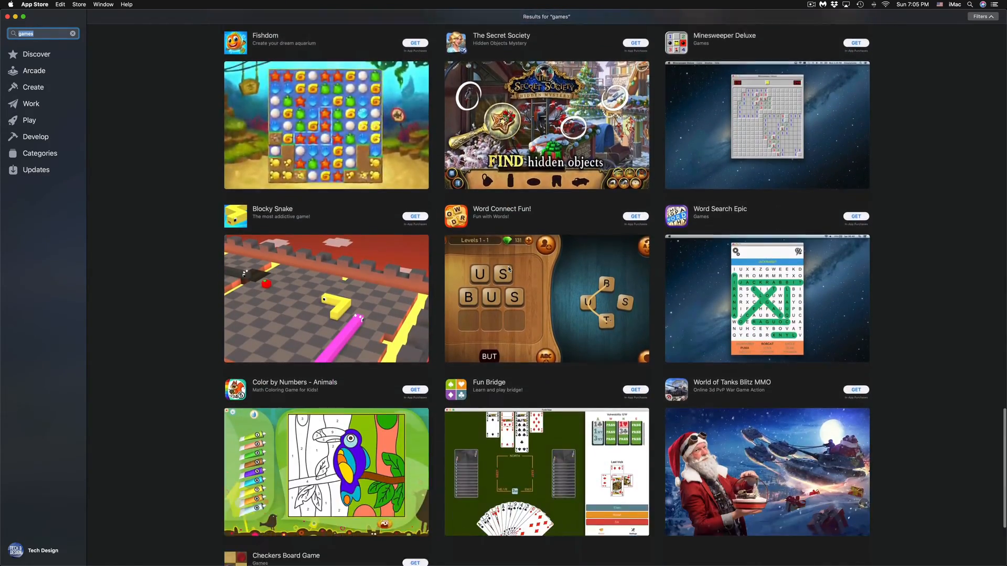
scroll("down", 3)
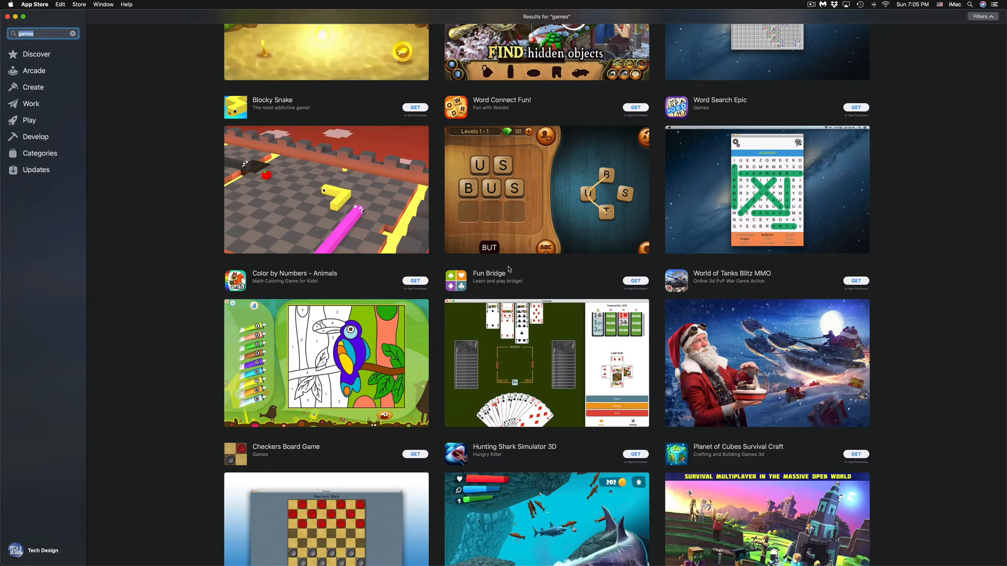
scroll("down", 3)
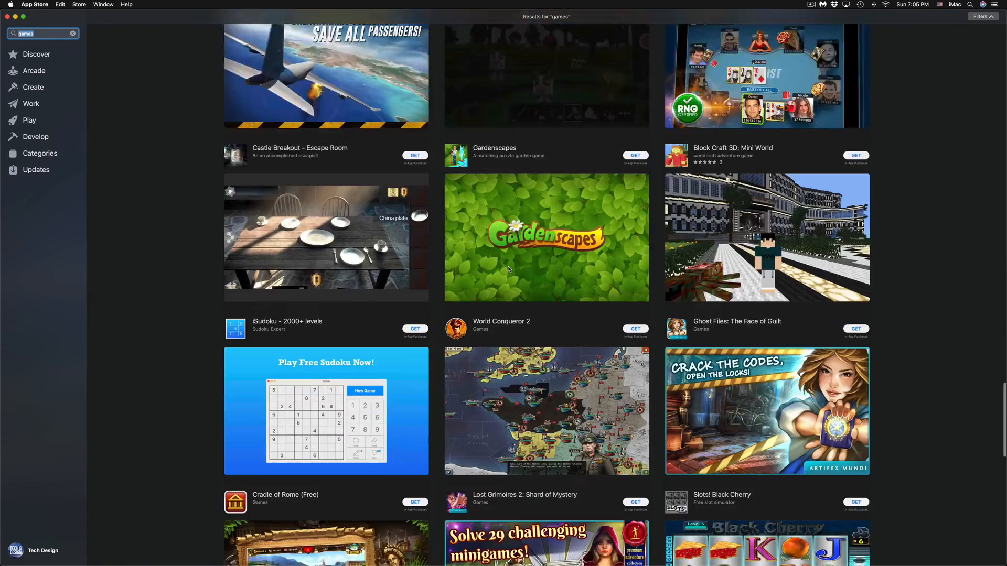
scroll("down", 3)
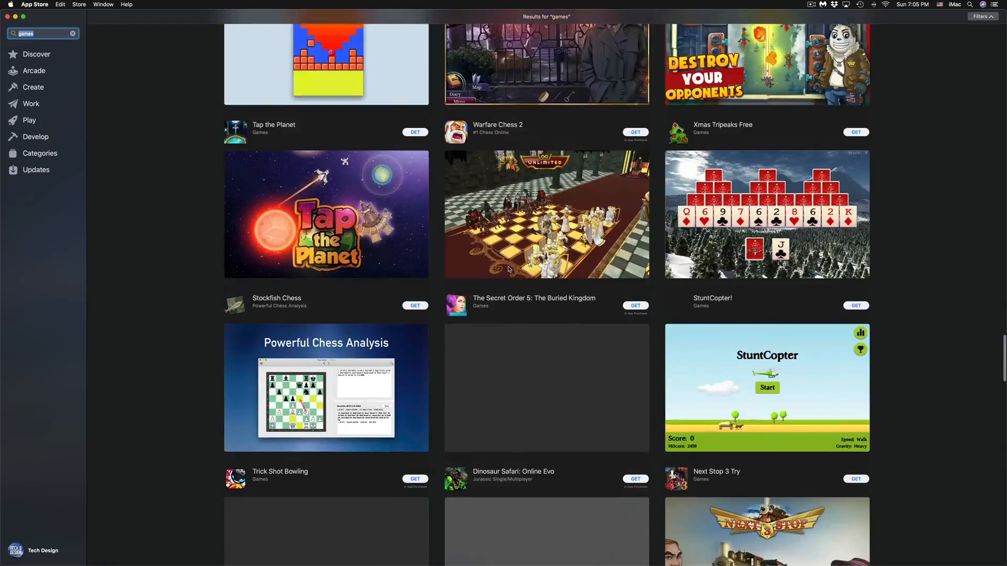
scroll("down", 3)
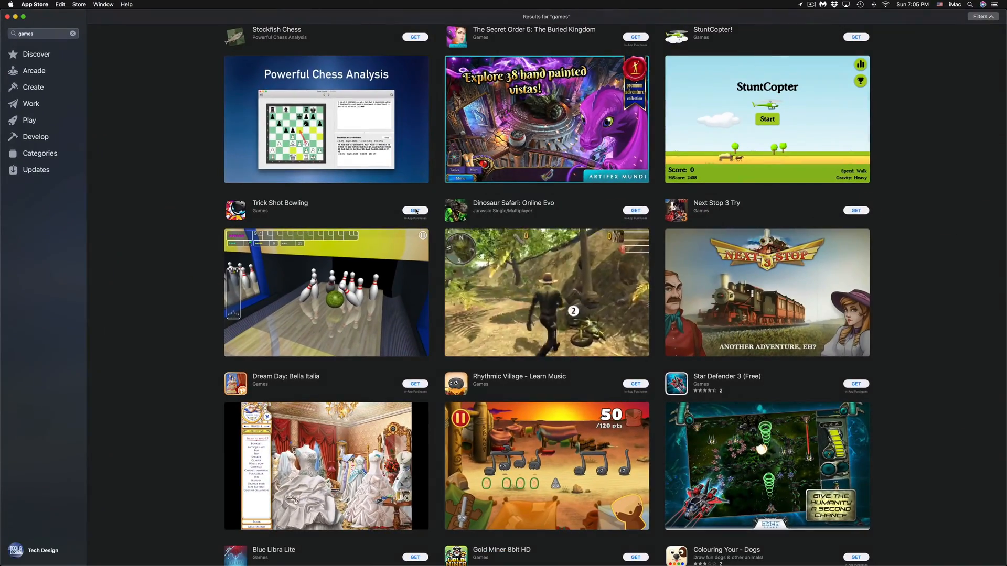
scroll("down", 3)
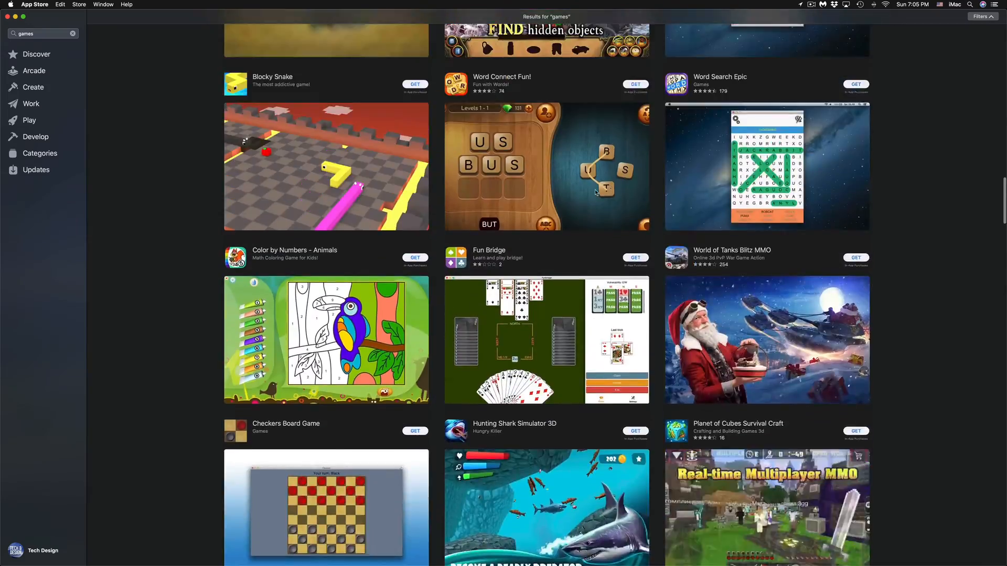
left_click(978, 17)
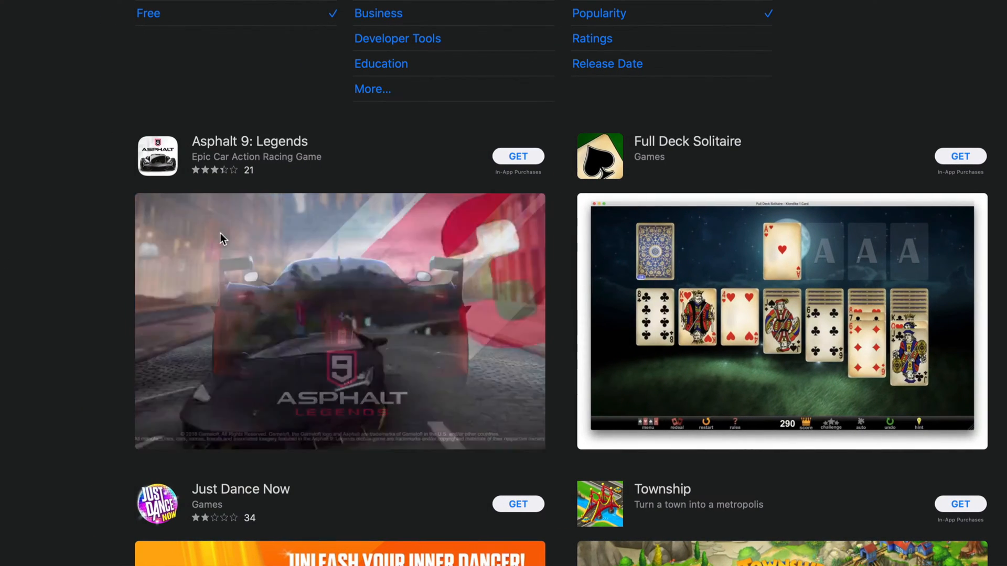
Get and confirm installing Asphalt 9: Legends from its details page.
left_click(249, 140)
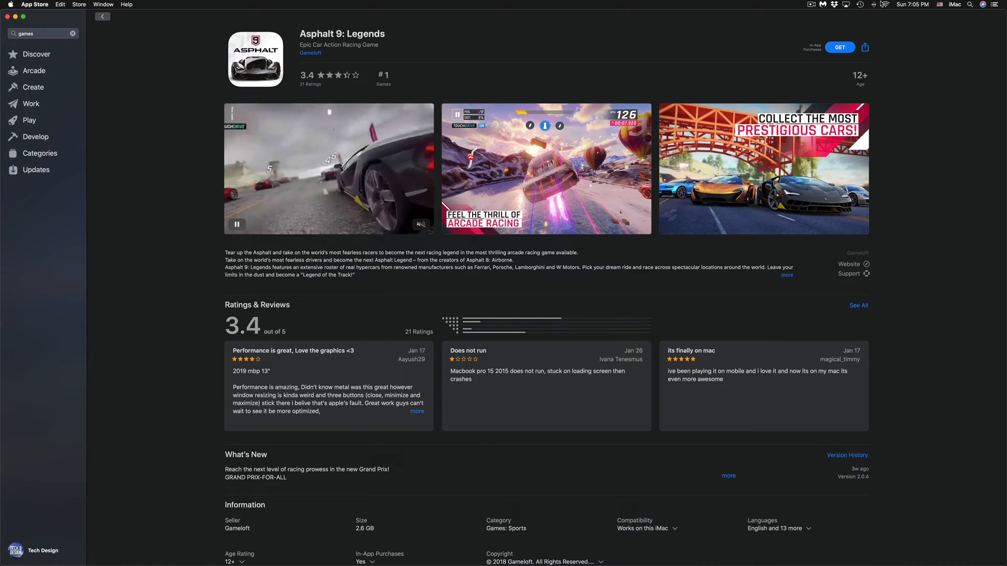
left_click(839, 47)
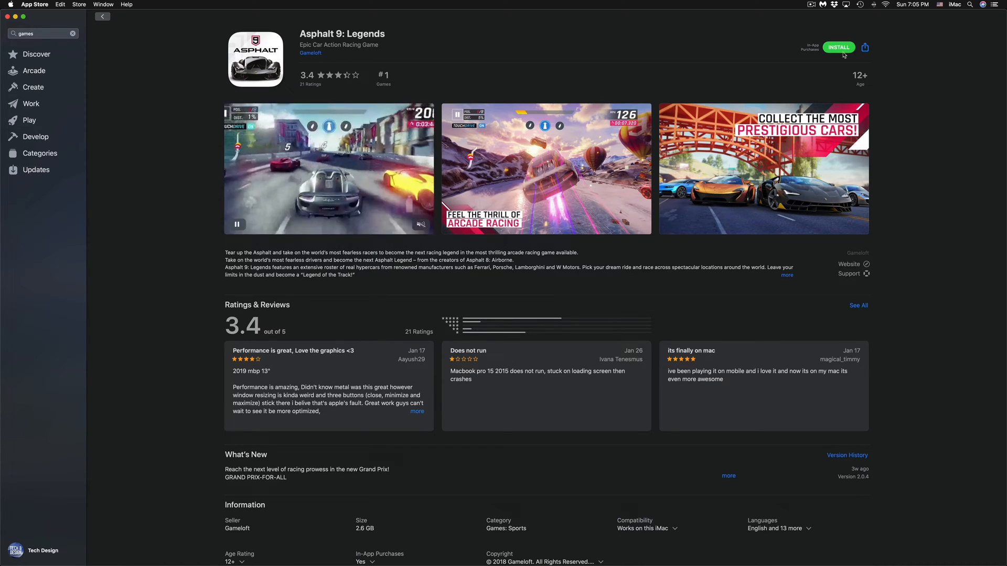
left_click(839, 48)
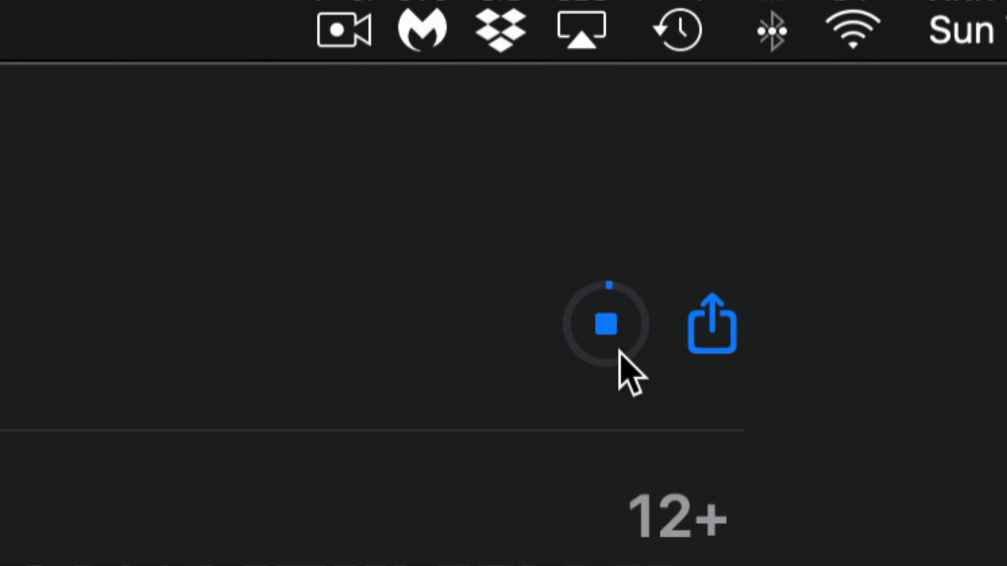
scroll("down", 3)
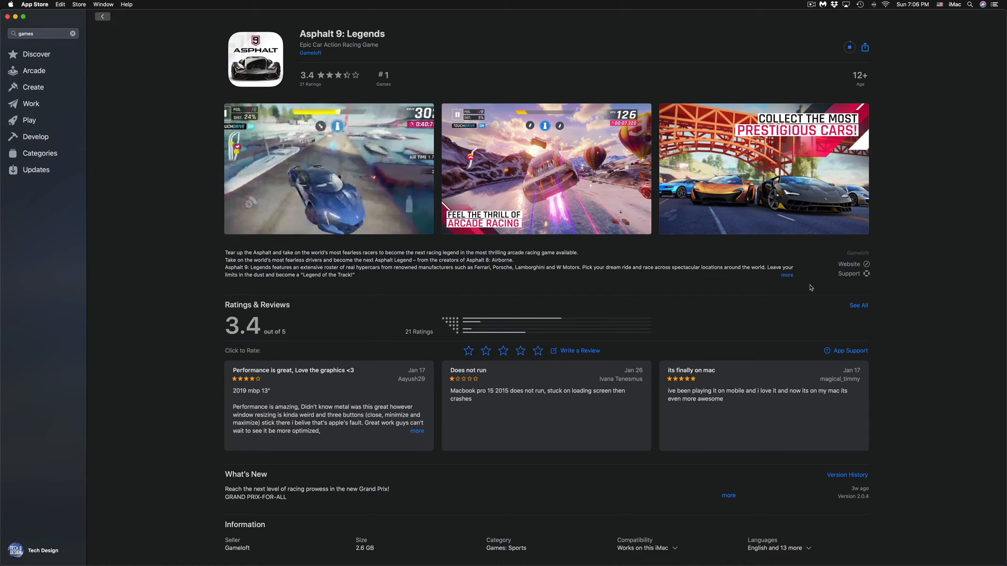
Expand the Asphalt 9 description, browse reviews and info, then return to the results.
left_click(787, 274)
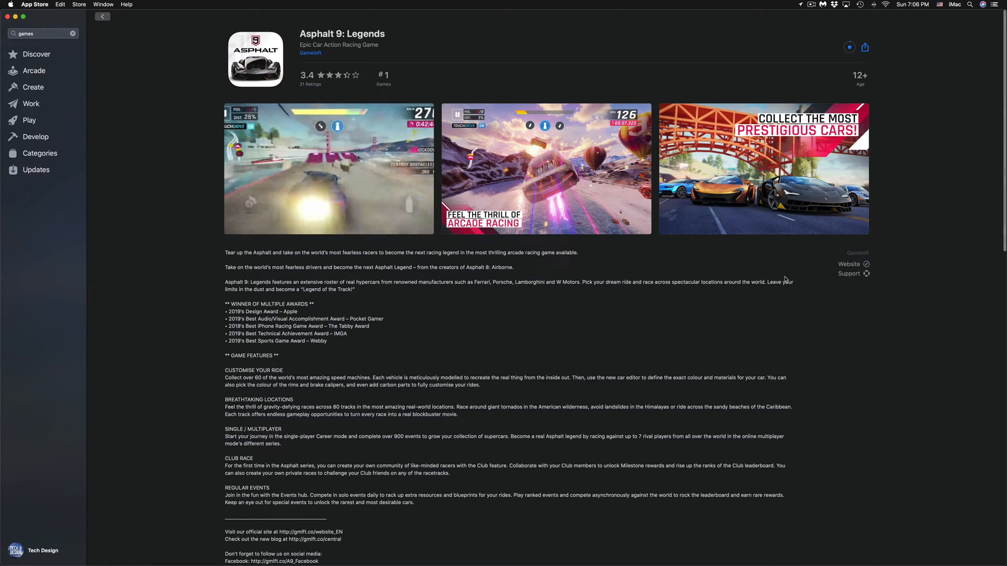
scroll("down", 3)
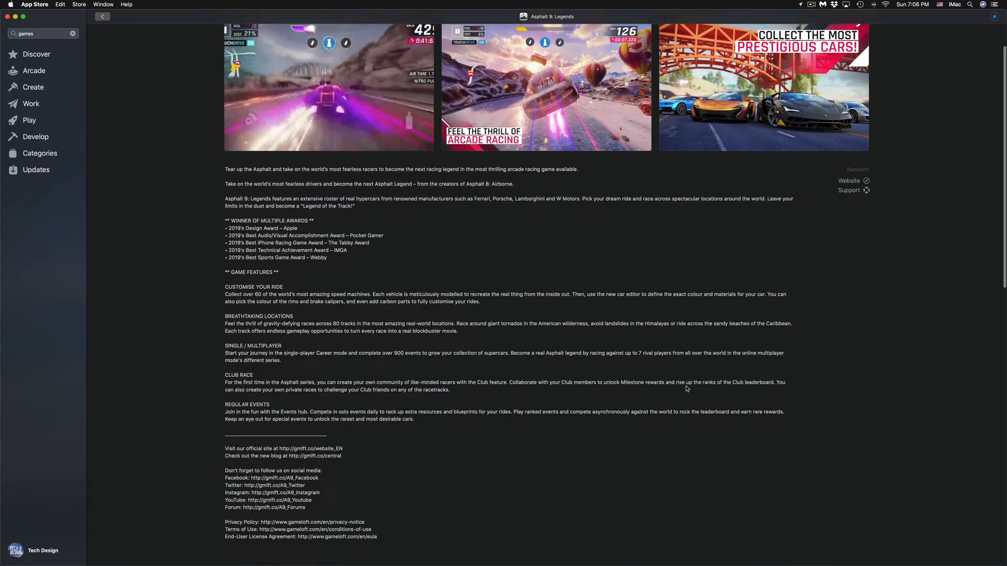
scroll("down", 3)
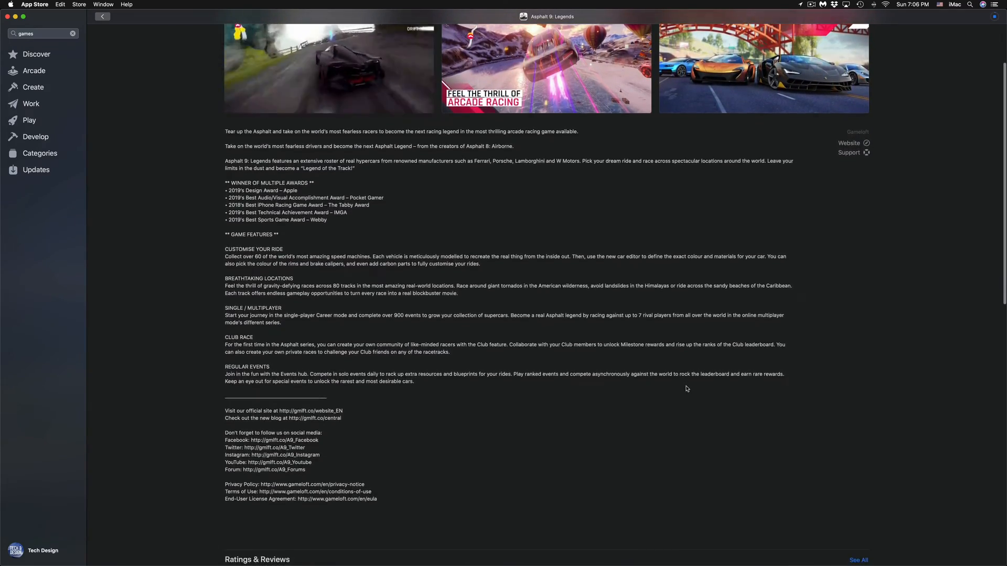
scroll("down", 3)
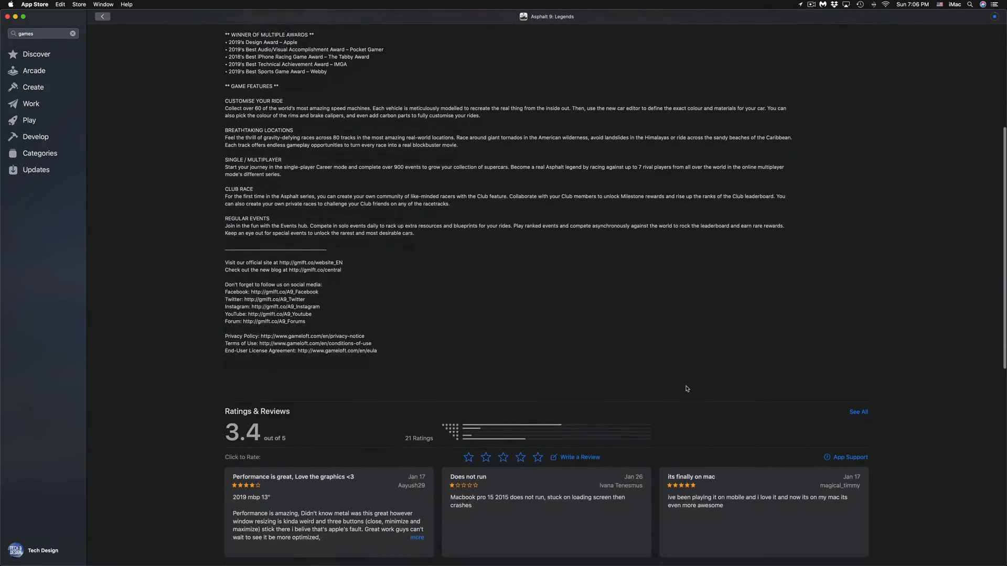
scroll("down", 3)
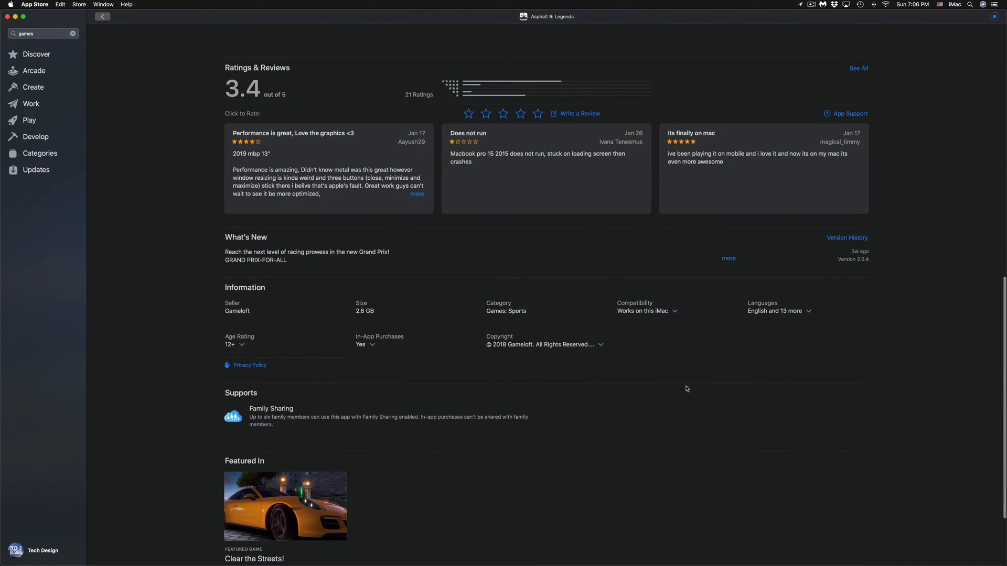
scroll("down", 3)
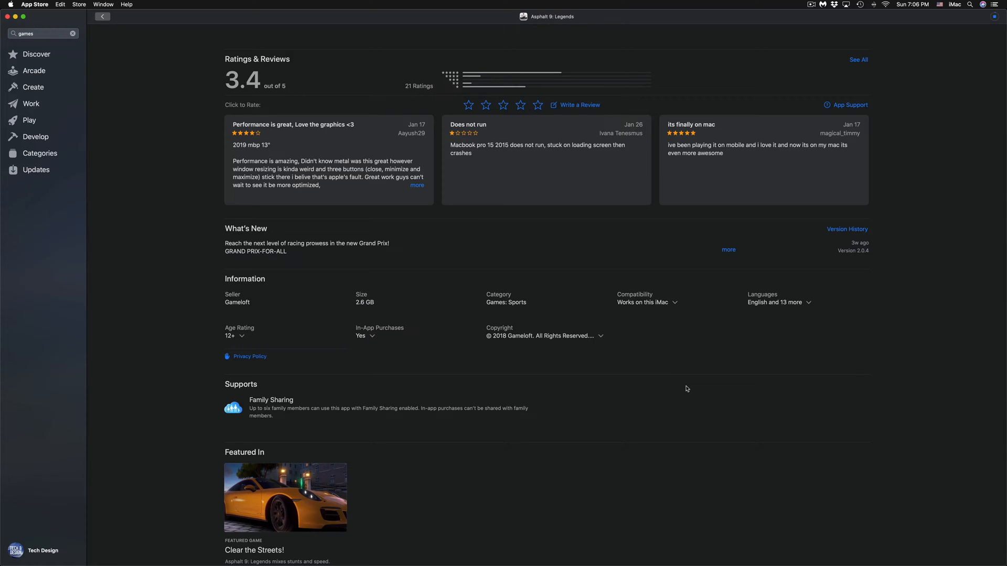
mouse_move(312, 316)
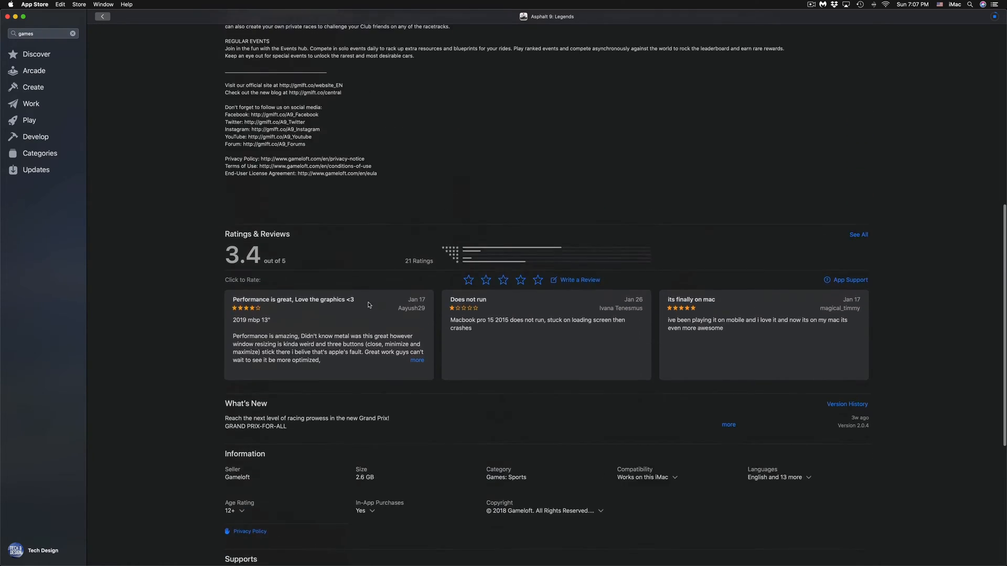
scroll("up", 3)
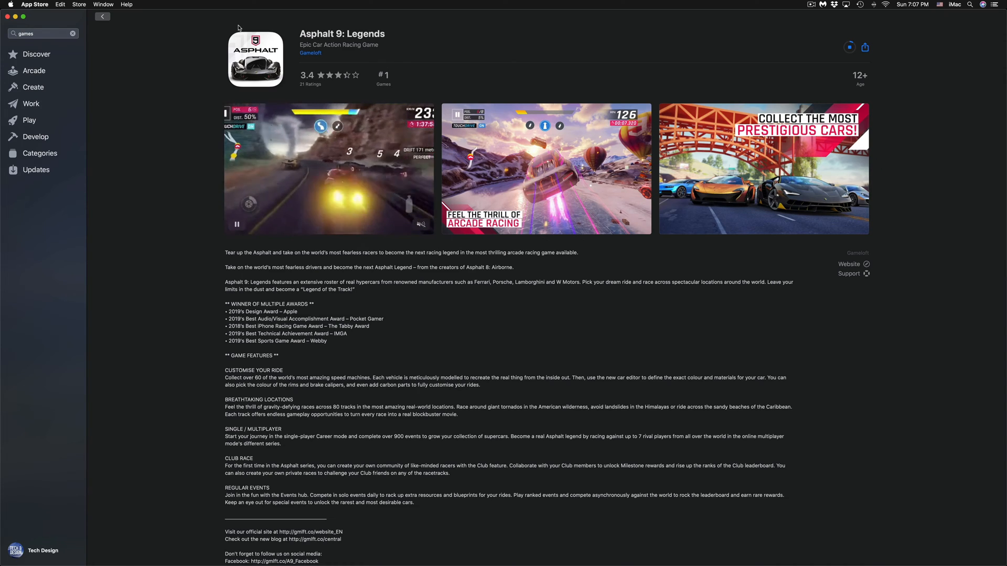
left_click(102, 17)
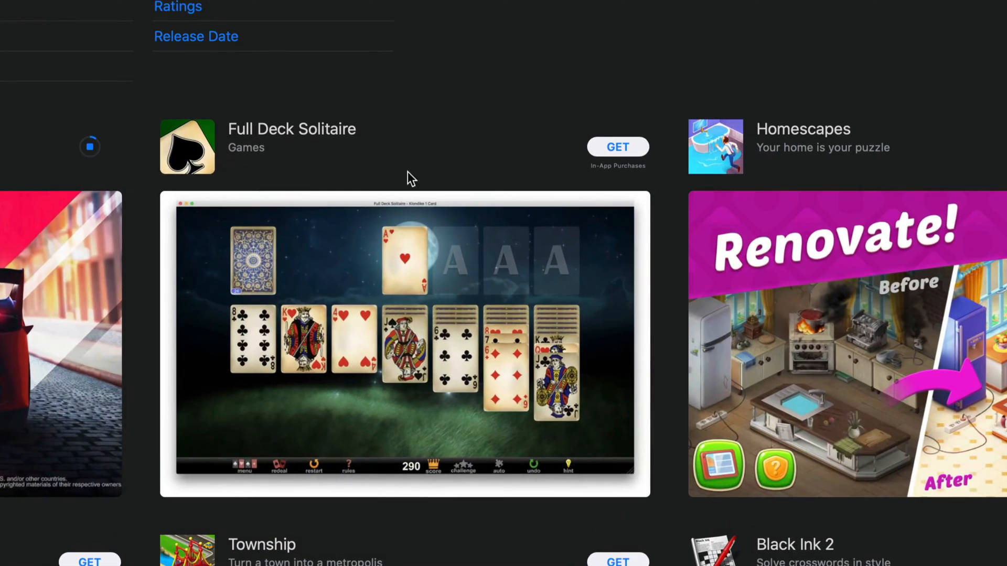
mouse_move(630, 157)
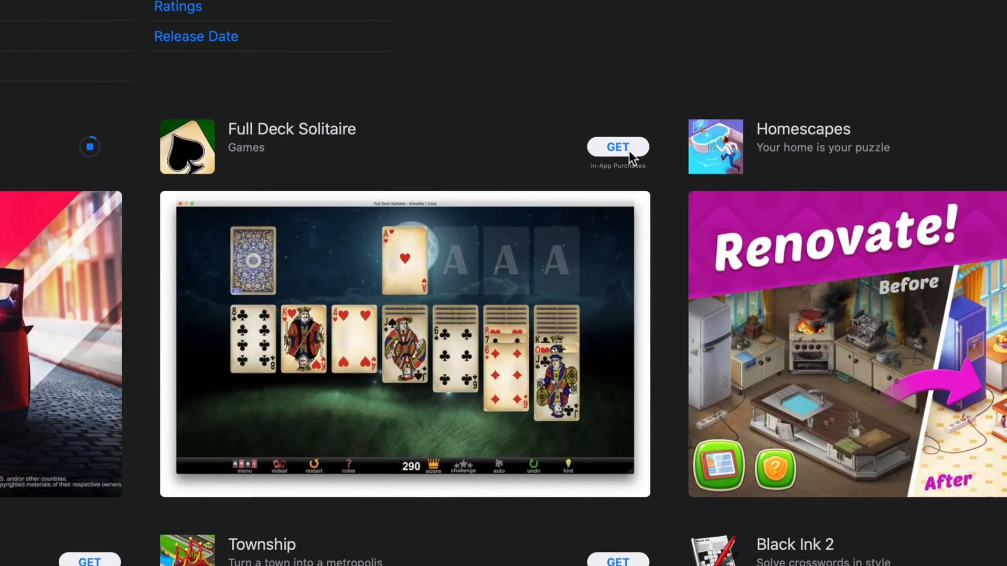
Get Full Deck Solitaire from the results list and let it finish installing.
left_click(619, 146)
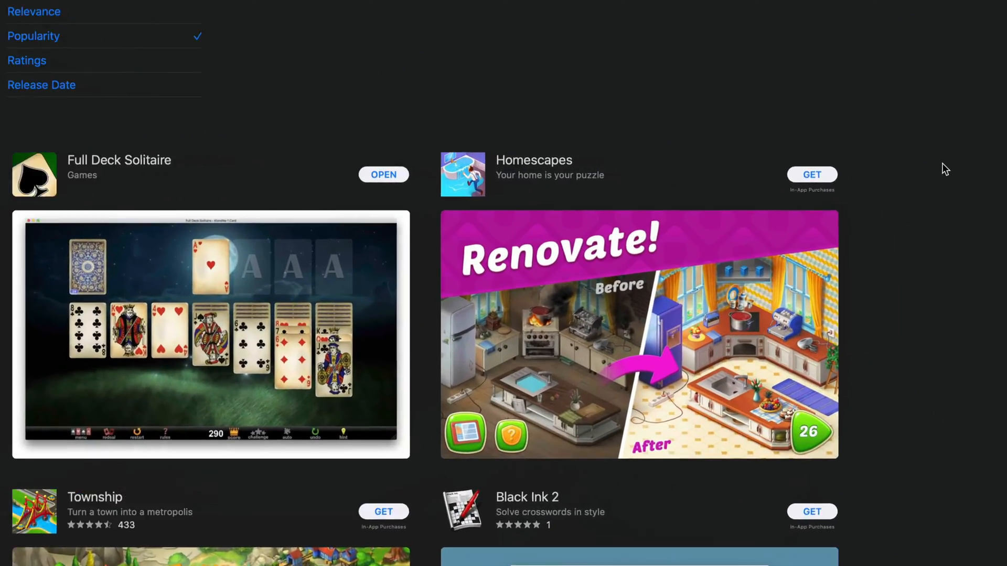
left_click(811, 175)
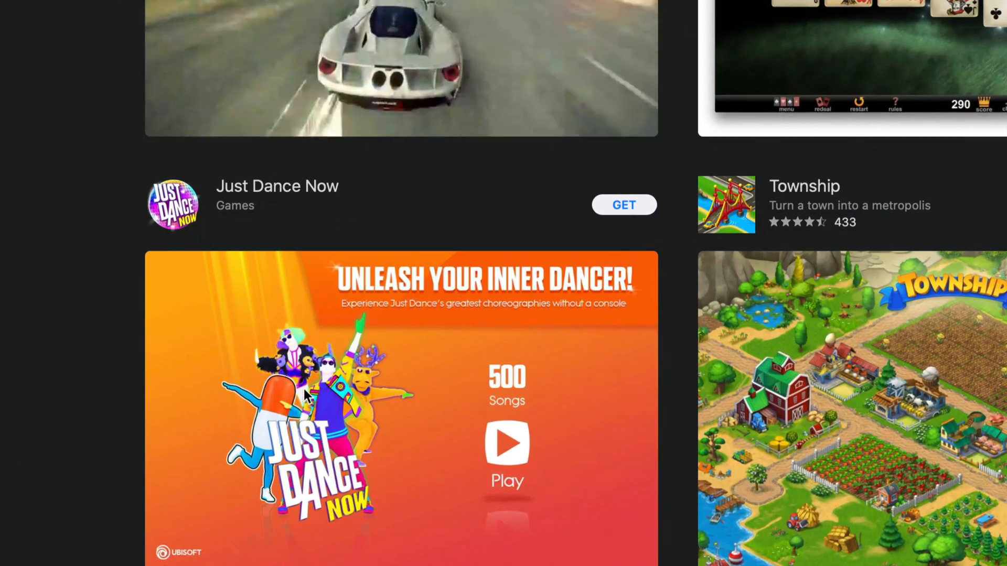
View Just Dance Now's first screenshot enlarged on its details page.
left_click(276, 187)
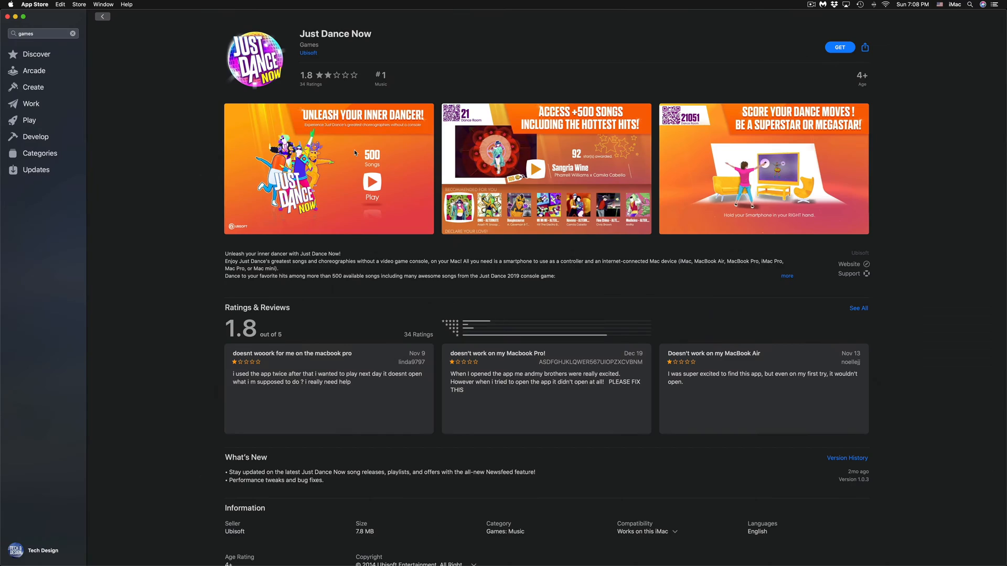
left_click(355, 153)
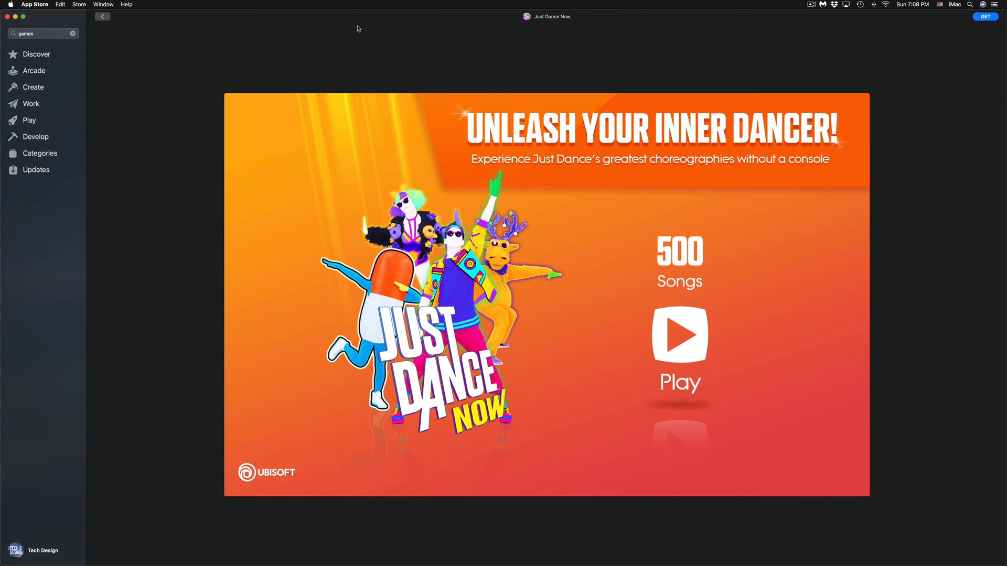
left_click(102, 17)
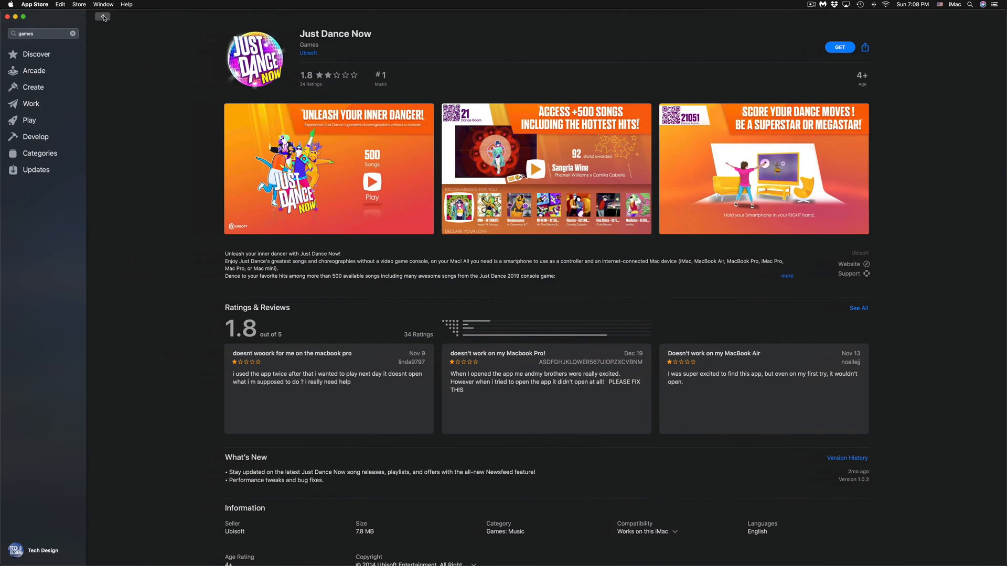
Get and confirm installing Just Dance Now, then return to the results.
left_click(838, 47)
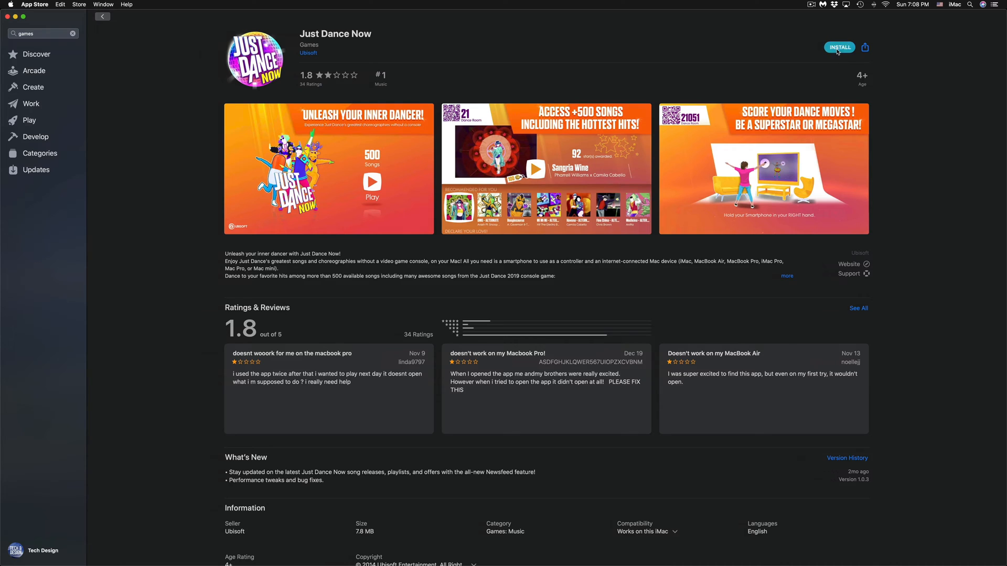
left_click(839, 47)
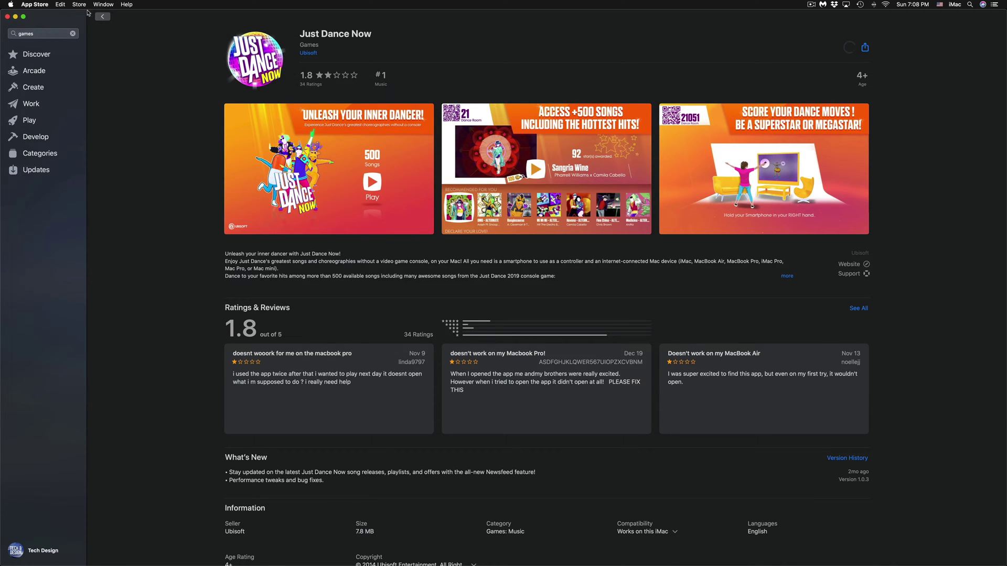
left_click(103, 17)
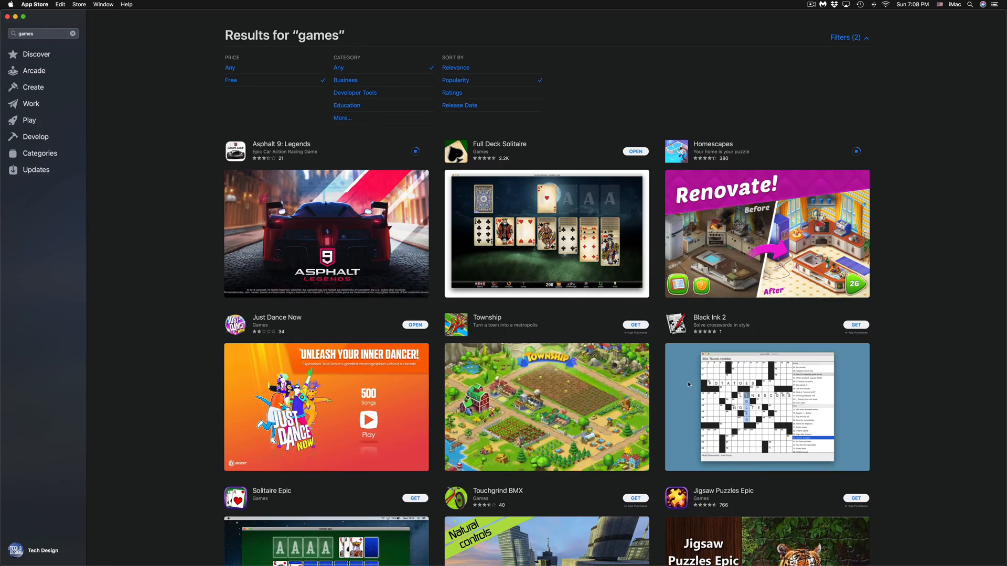
Start installing Township and get Black Ink 2 from the results list.
scroll("down", 3)
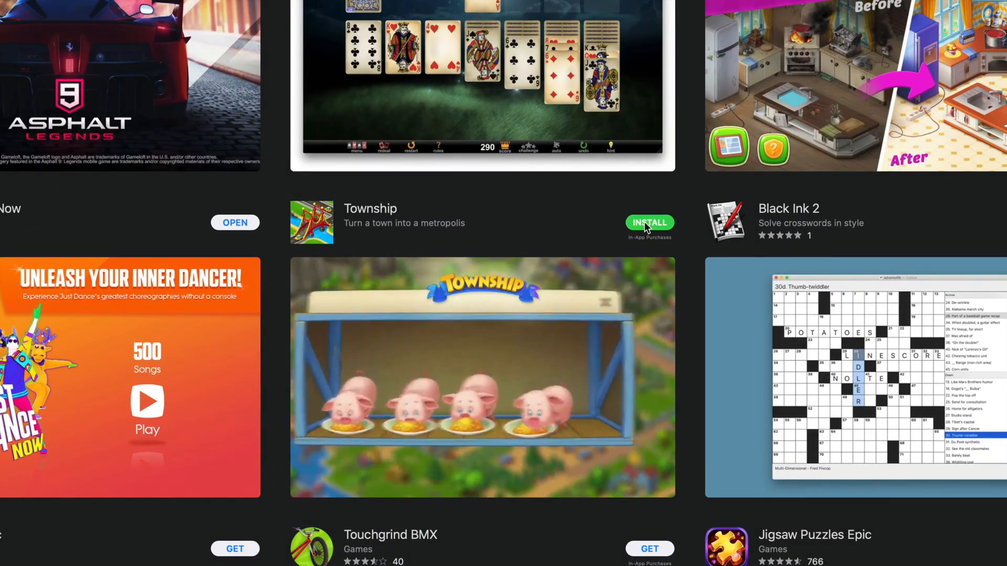
left_click(649, 222)
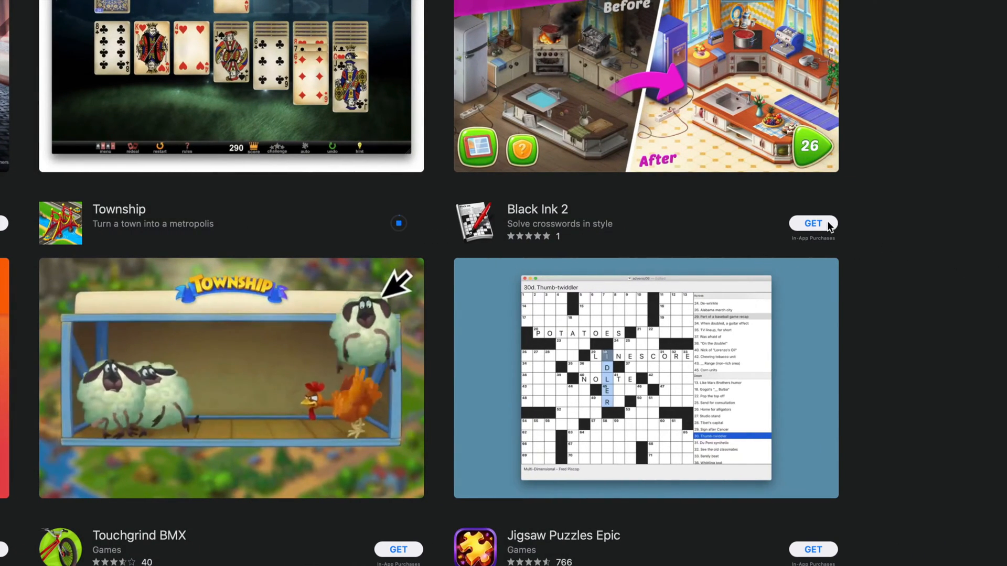
left_click(812, 223)
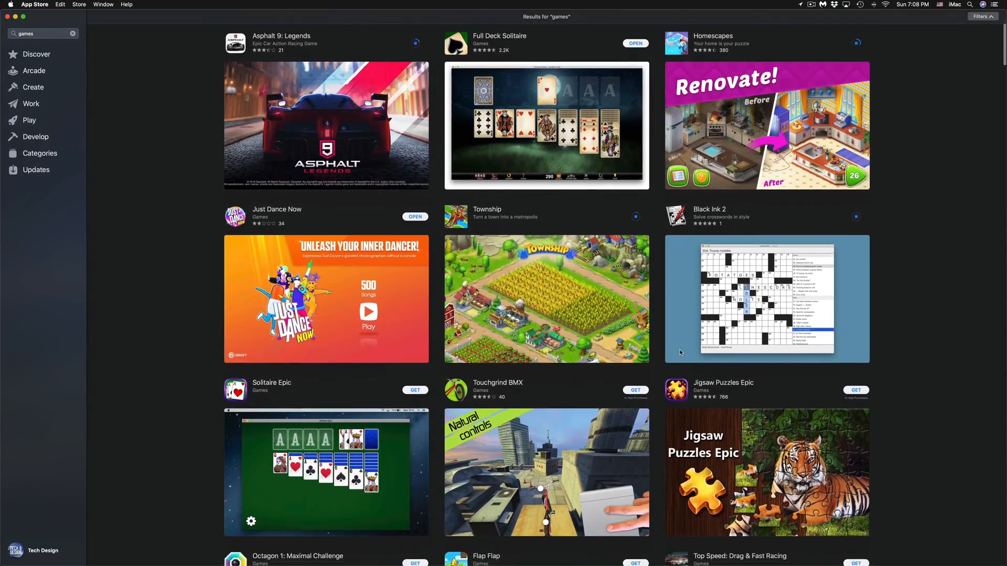
Get Code Of War: Shooter Online further down the results, then return to the list.
scroll("down", 3)
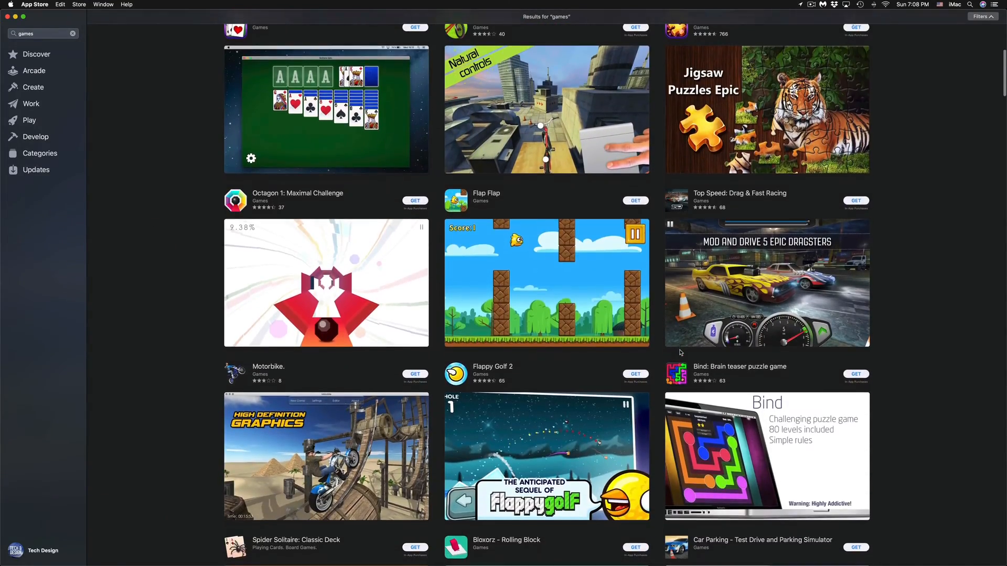
scroll("down", 3)
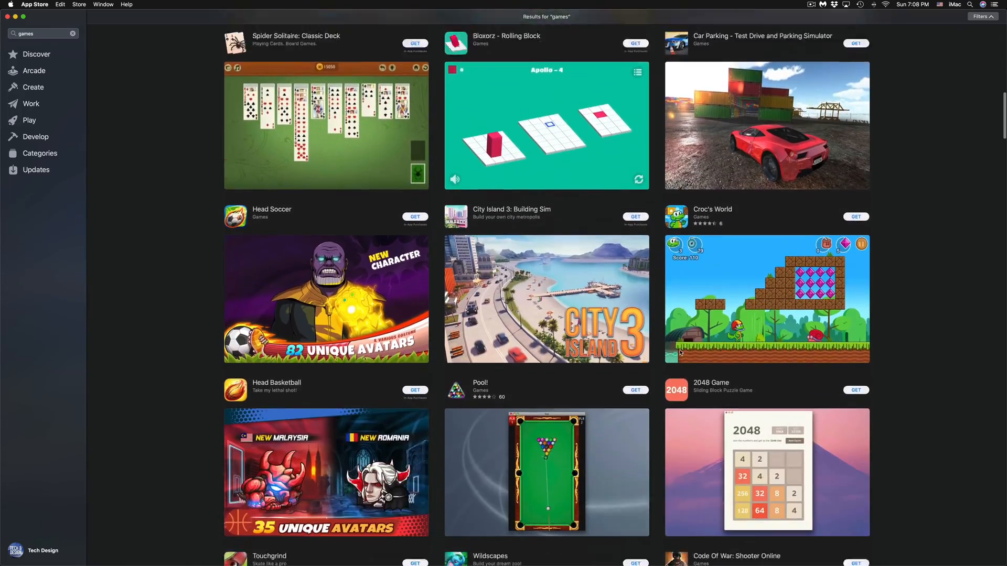
scroll("down", 3)
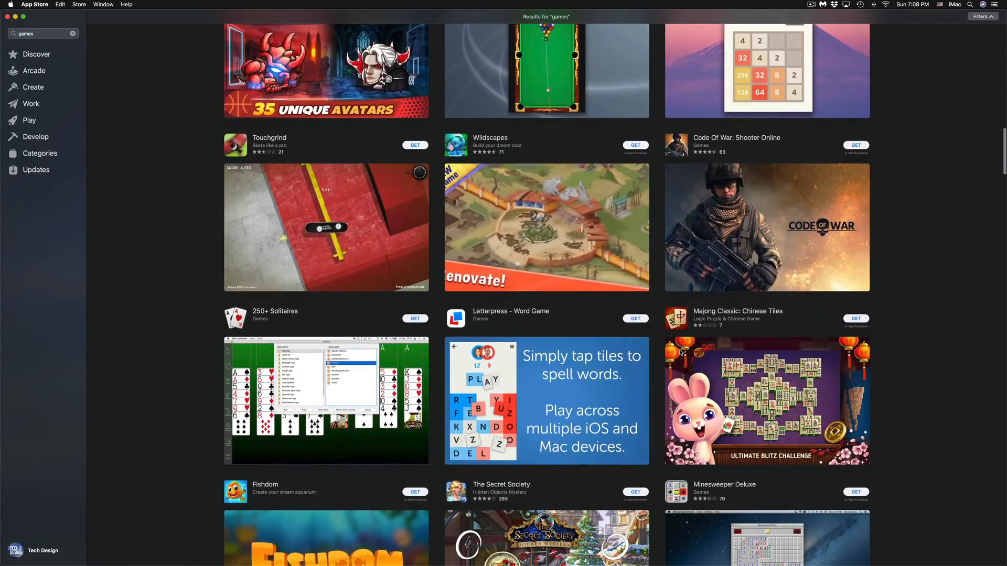
scroll("down", 3)
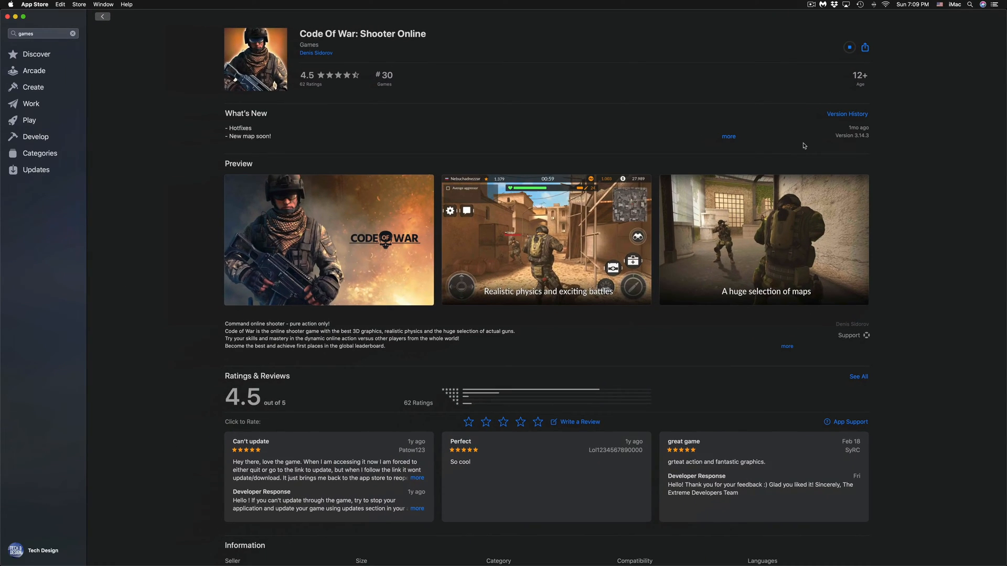
left_click(103, 17)
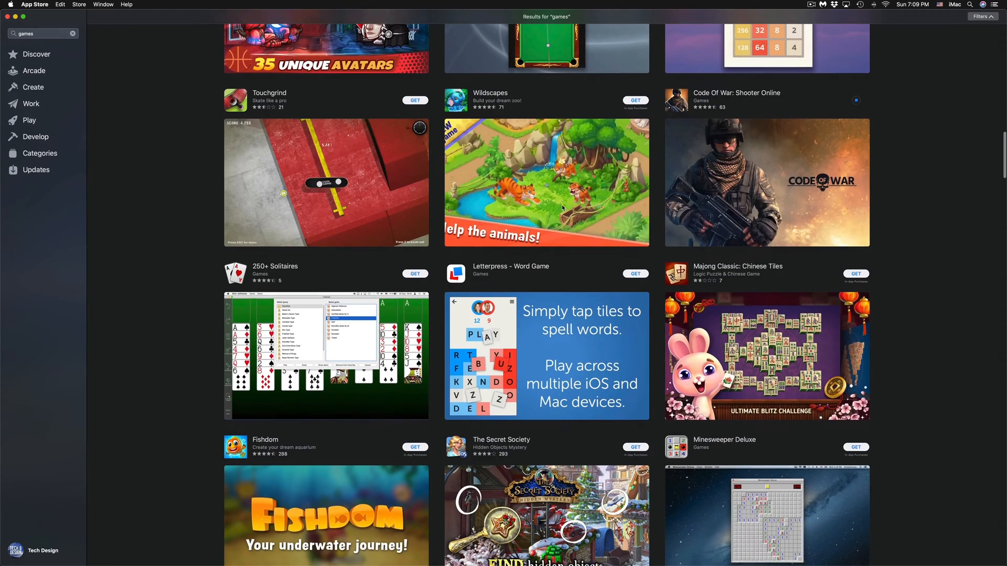
scroll("down", 3)
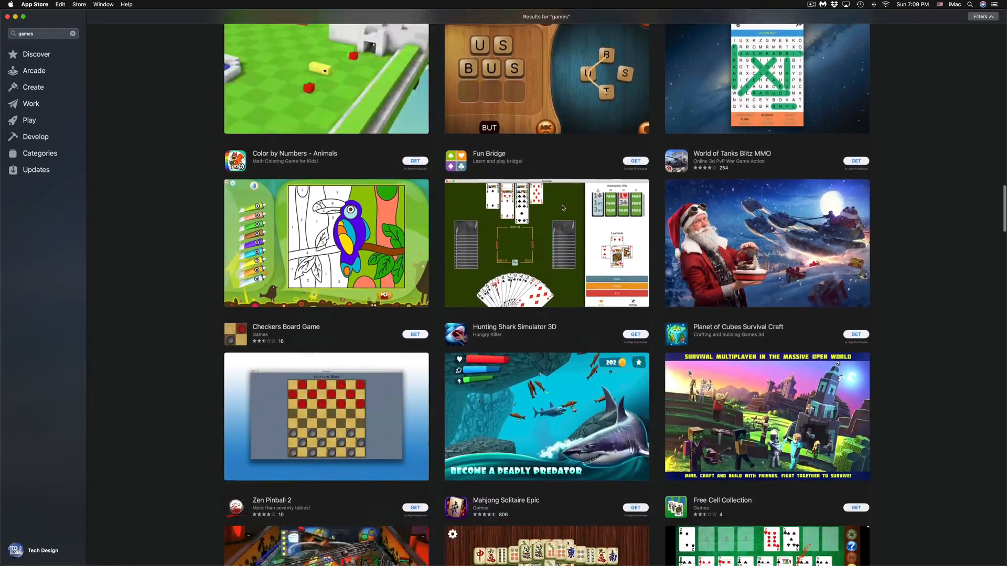
scroll("down", 3)
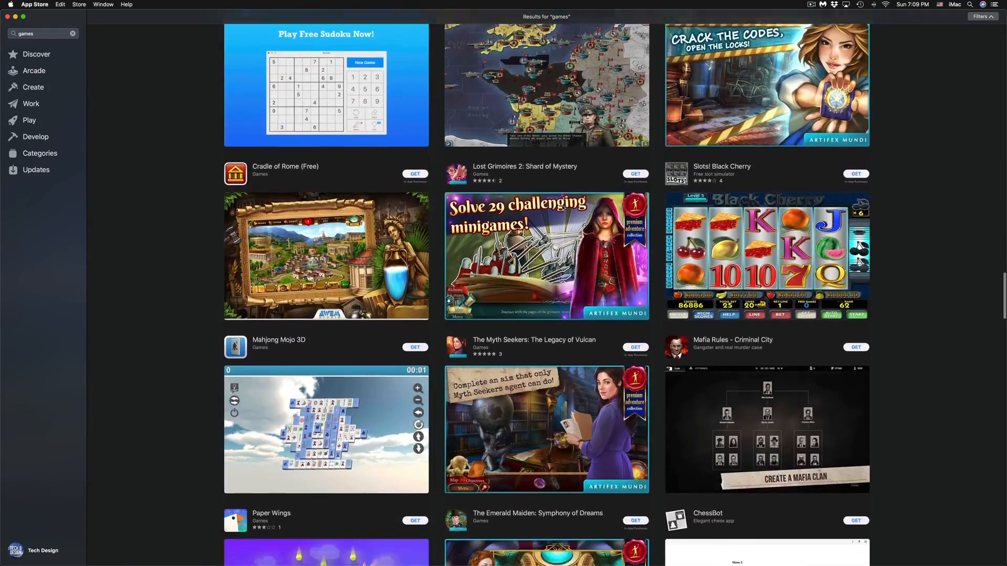
scroll("down", 3)
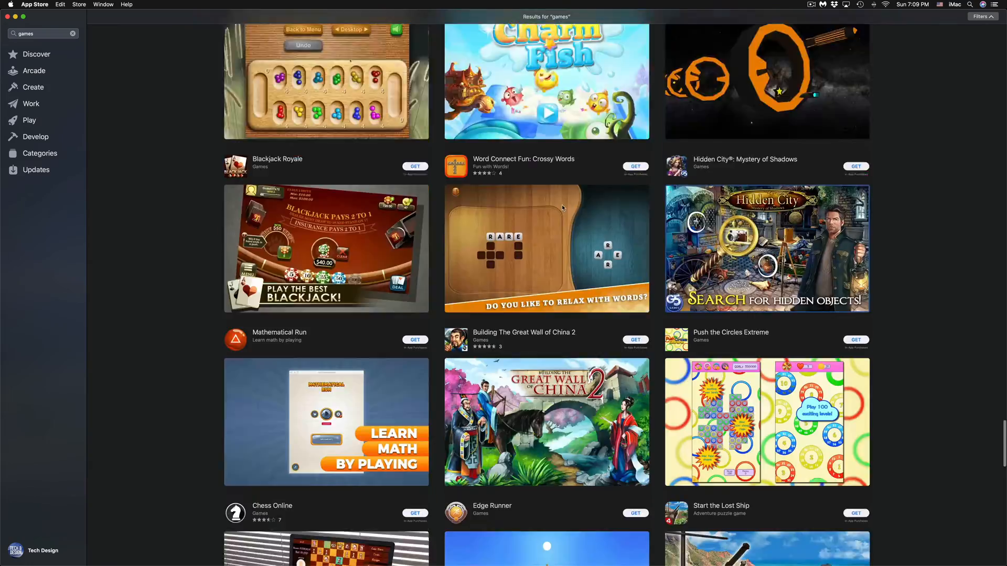
scroll("down", 3)
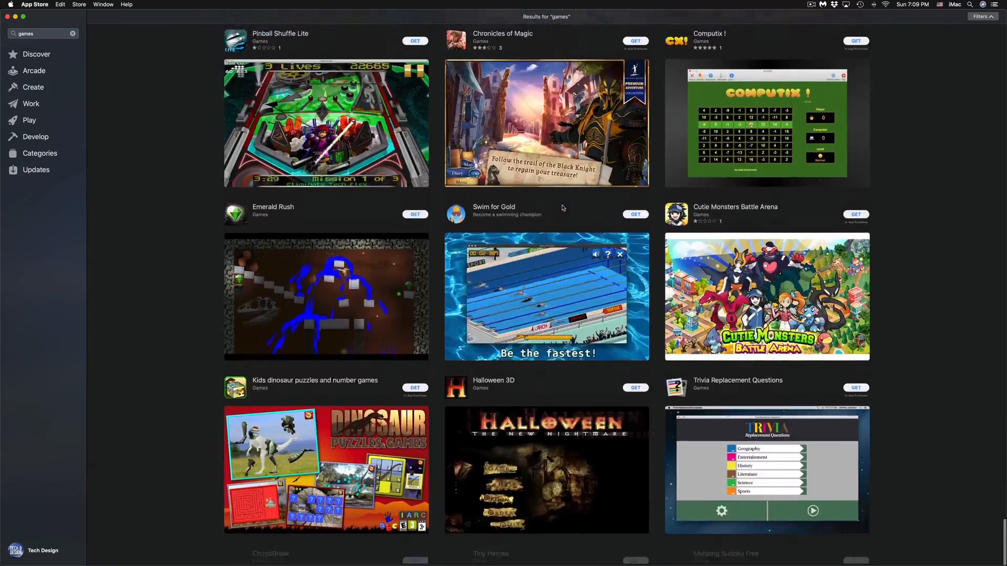
scroll("down", 3)
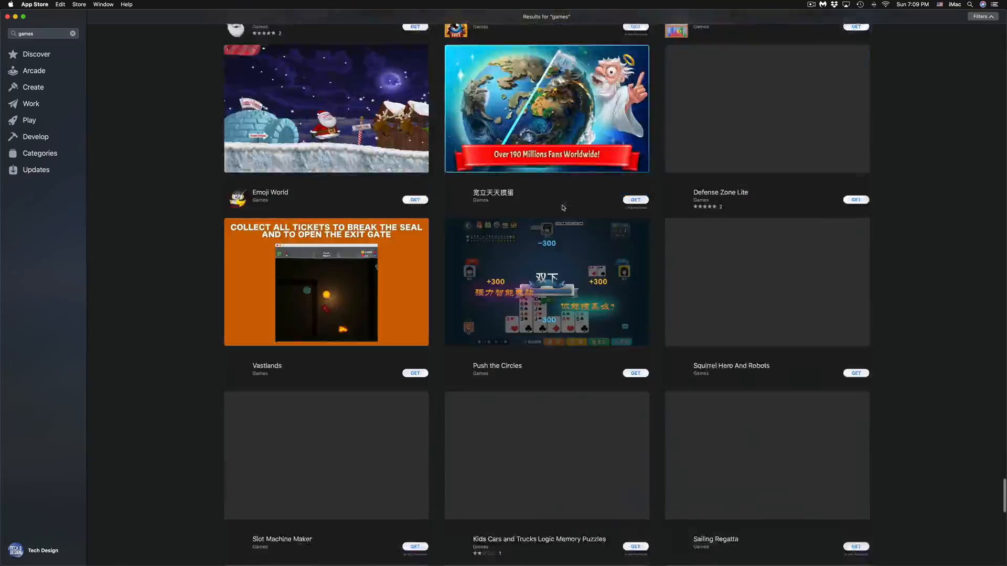
scroll("down", 3)
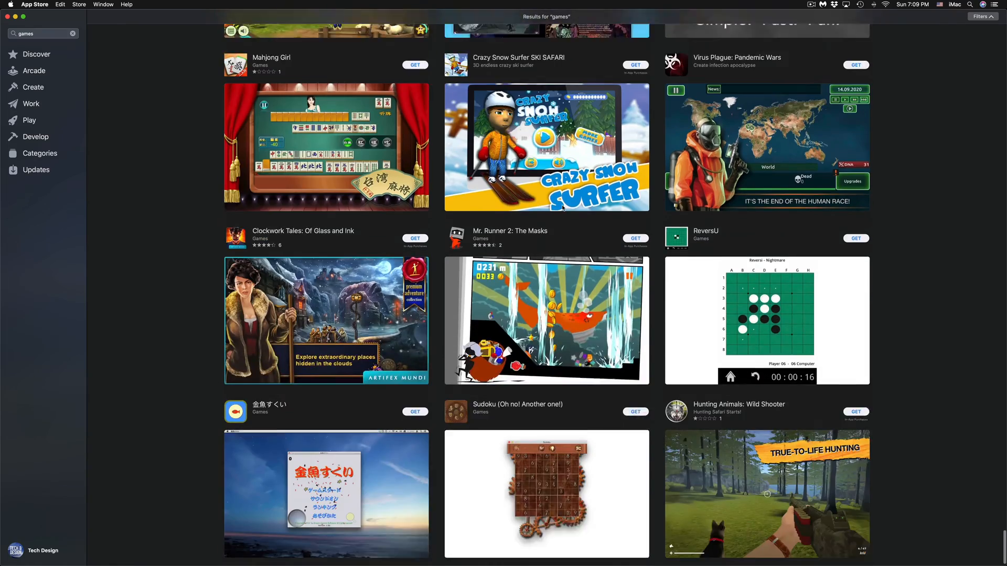
scroll("down", 3)
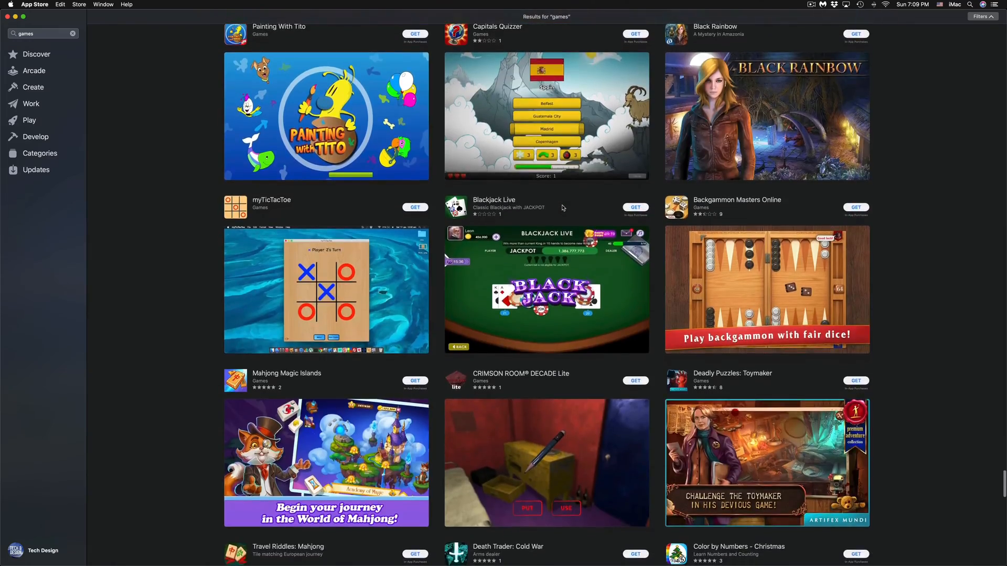
scroll("down", 3)
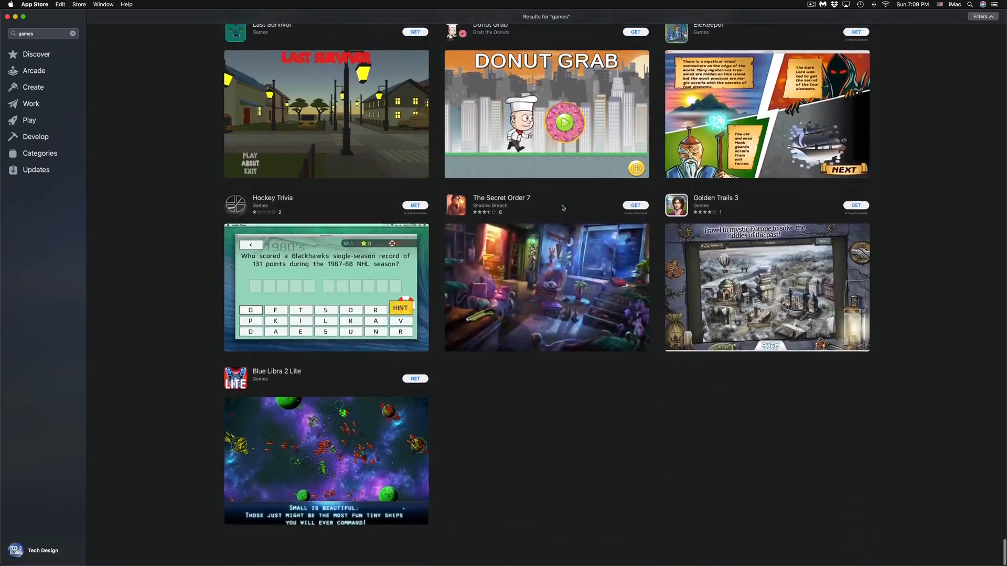
scroll("up", 3)
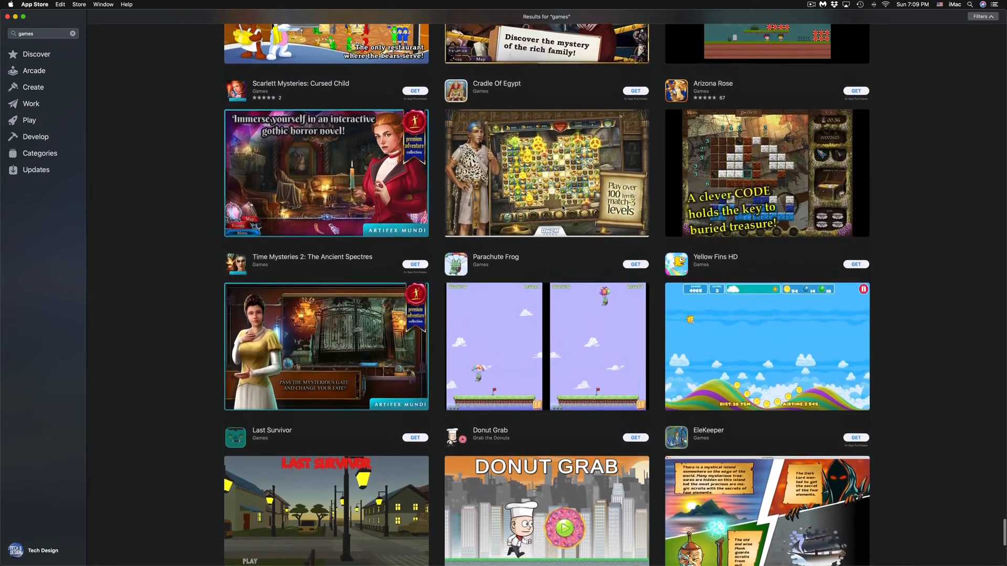
scroll("down", 3)
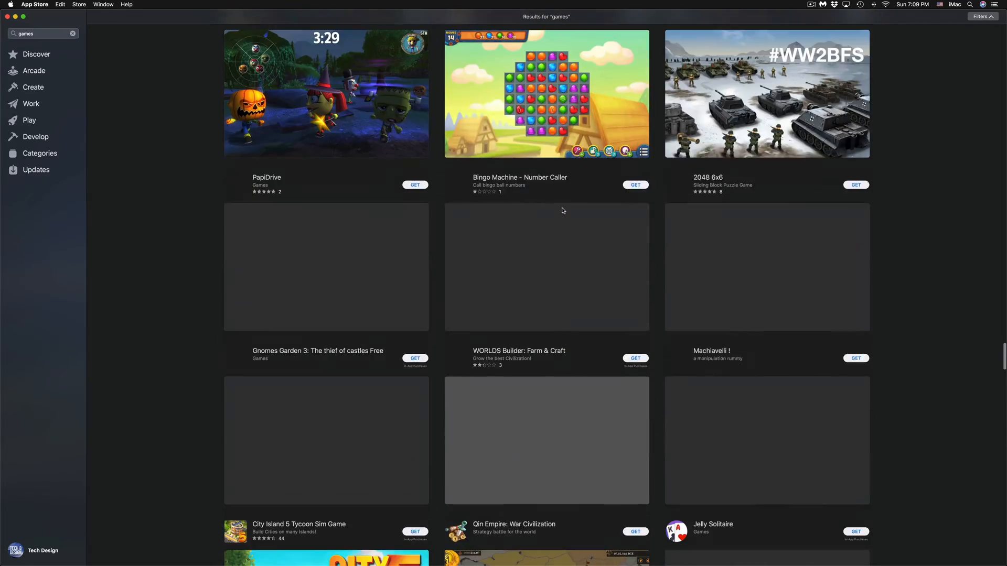
scroll("down", 3)
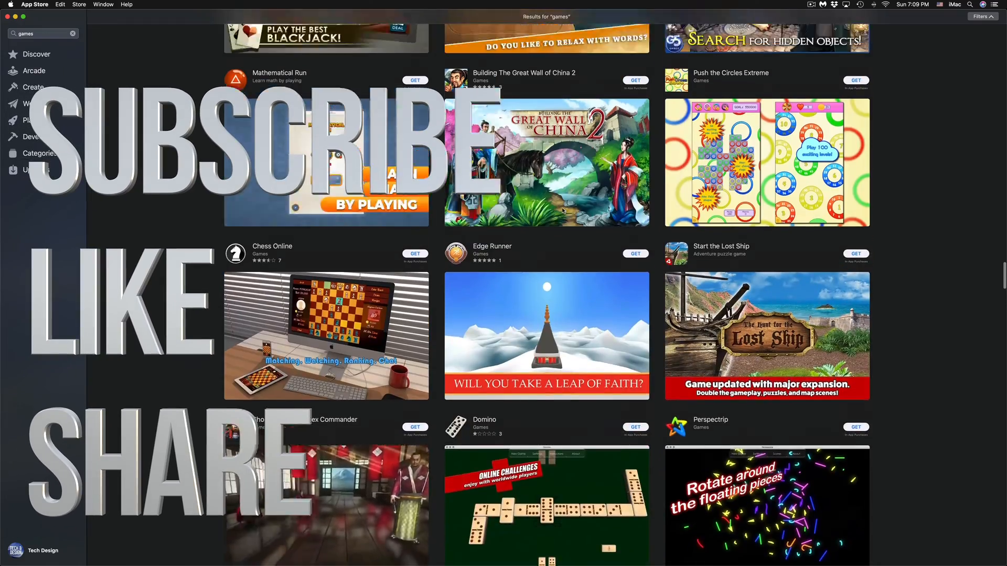